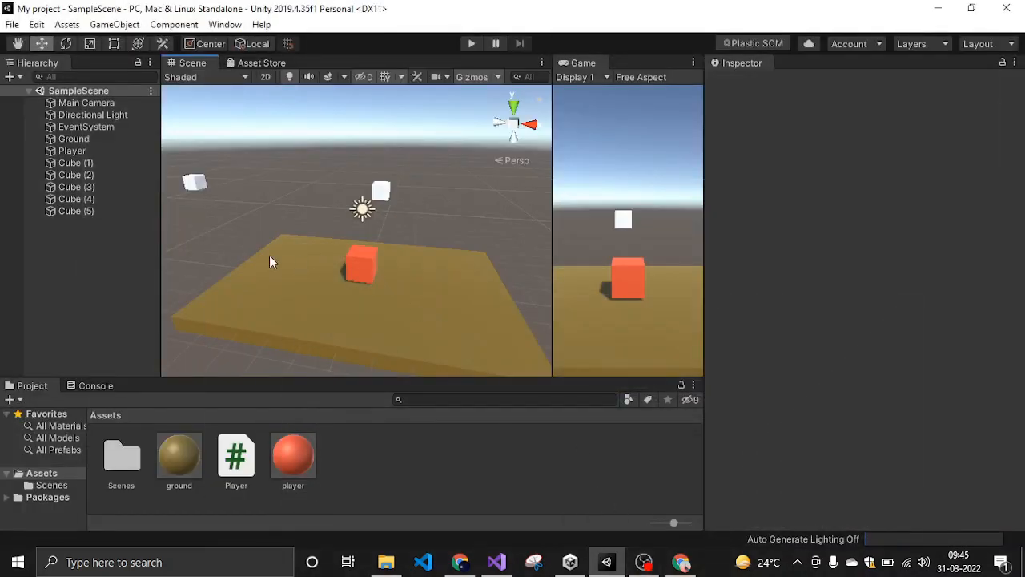
Nudge the Player cube forward to Z 0.15, then inspect the Main Camera and Player settings.
left_click(74, 151)
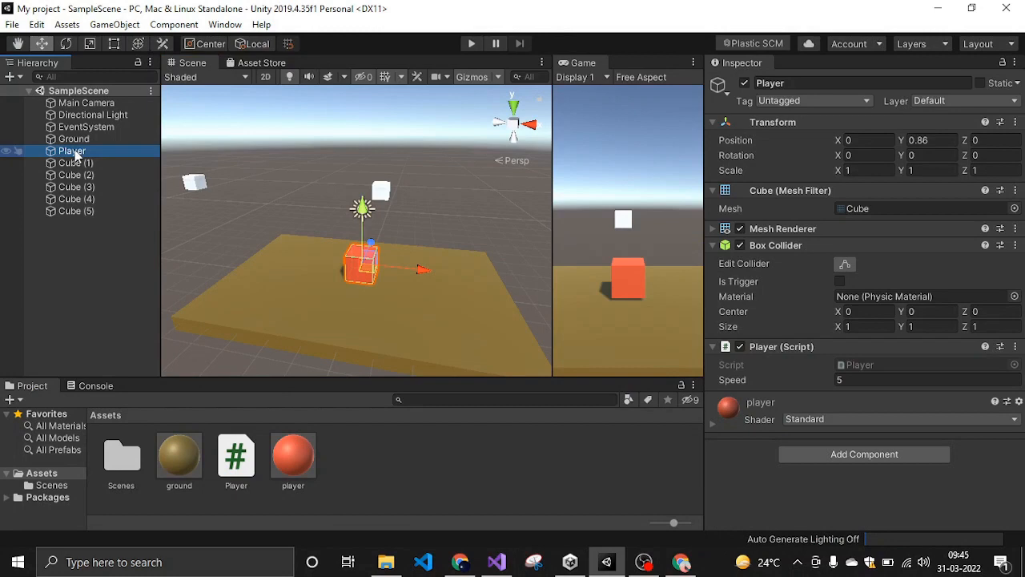
mouse_move(162, 189)
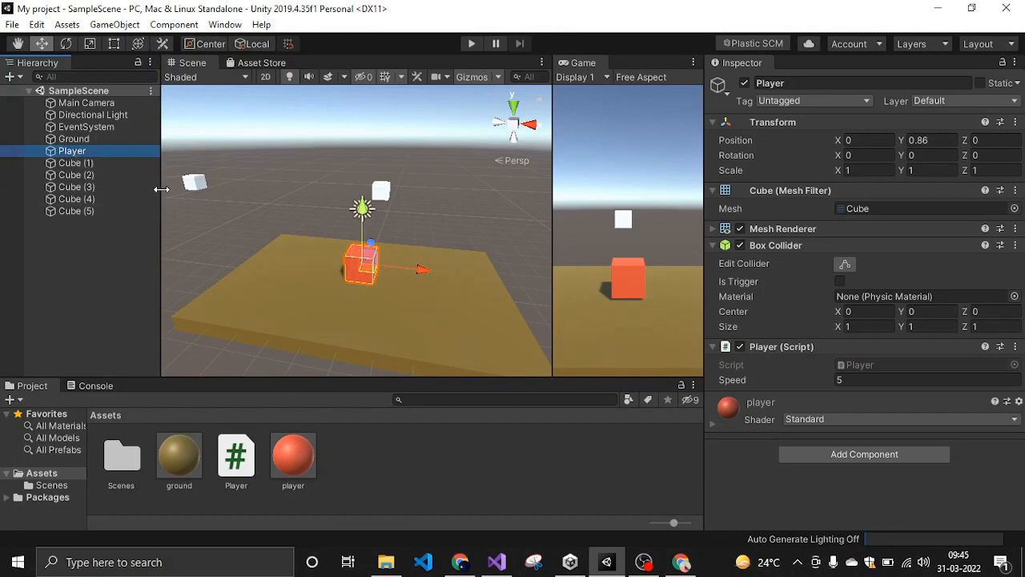
mouse_move(349, 244)
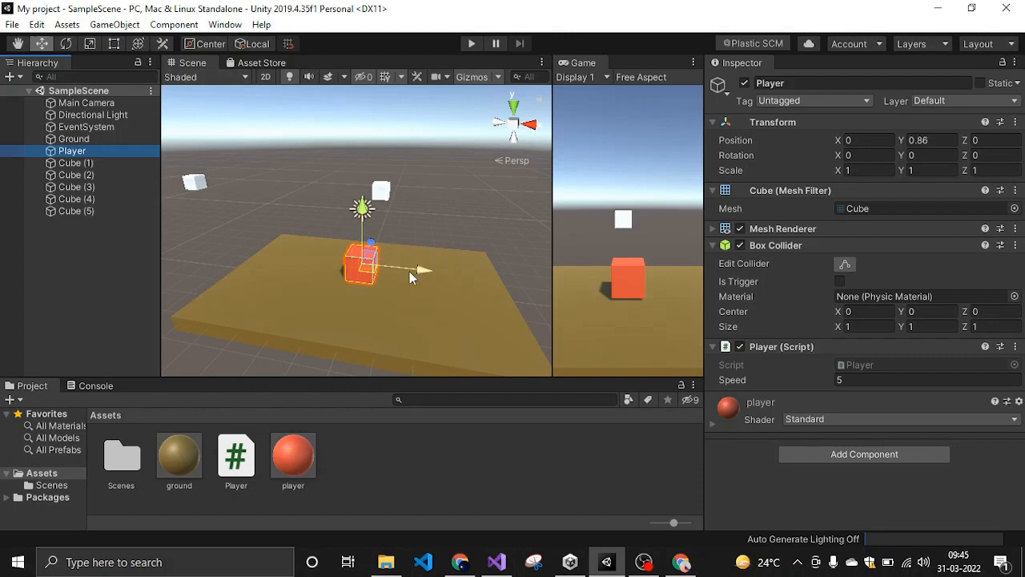
left_click_drag(419, 269, 433, 243)
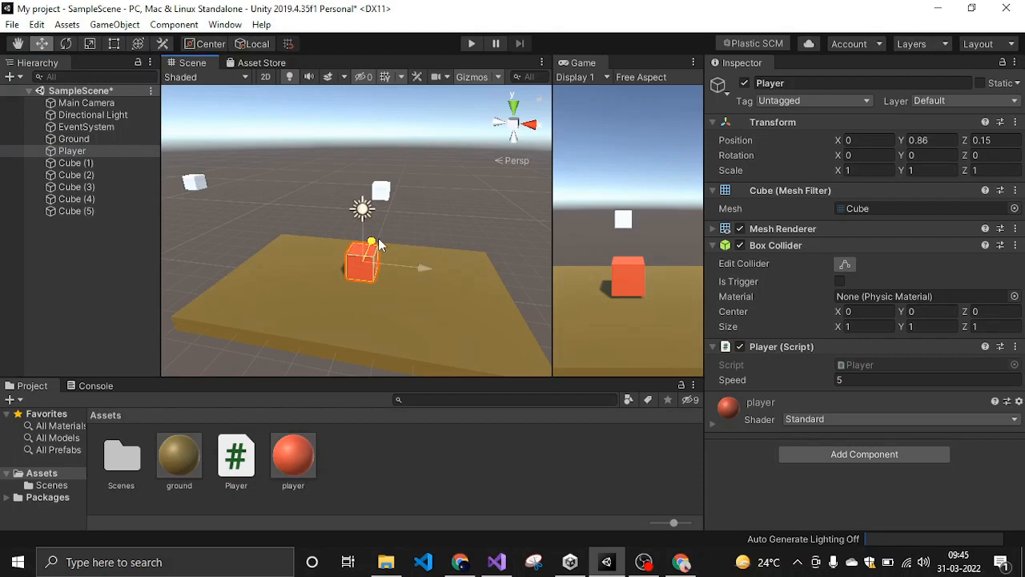
left_click(280, 178)
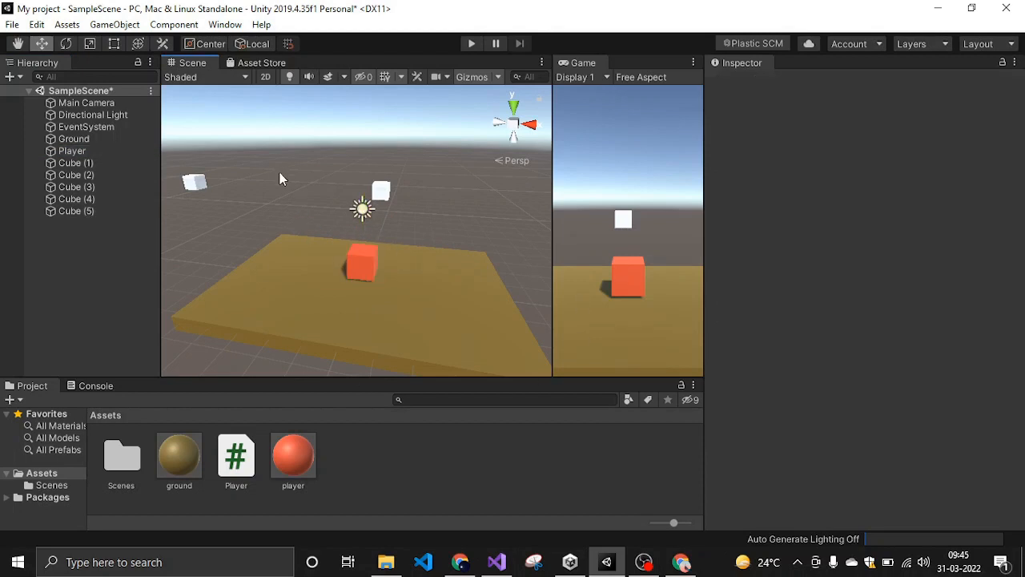
left_click(73, 151)
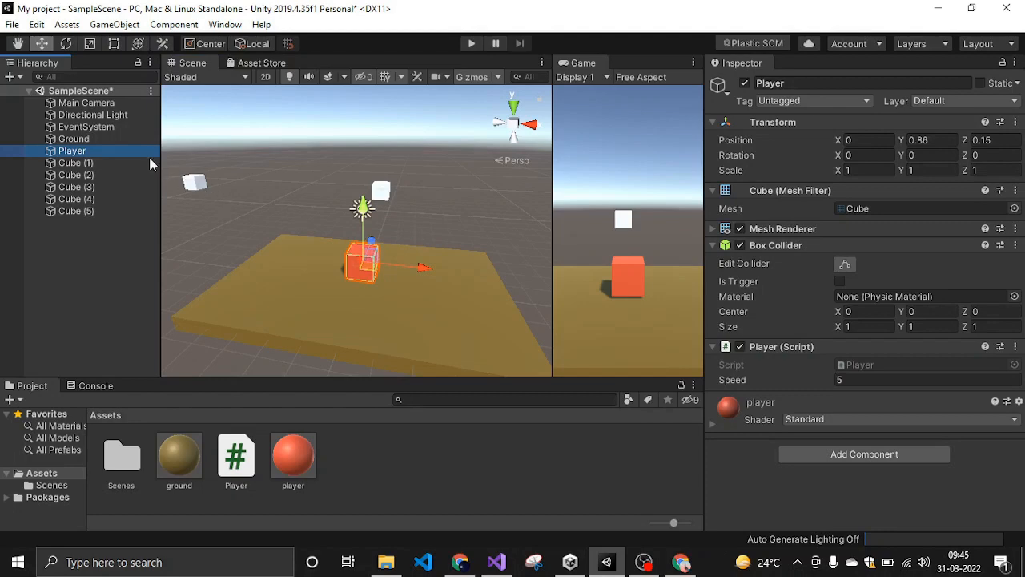
left_click(87, 103)
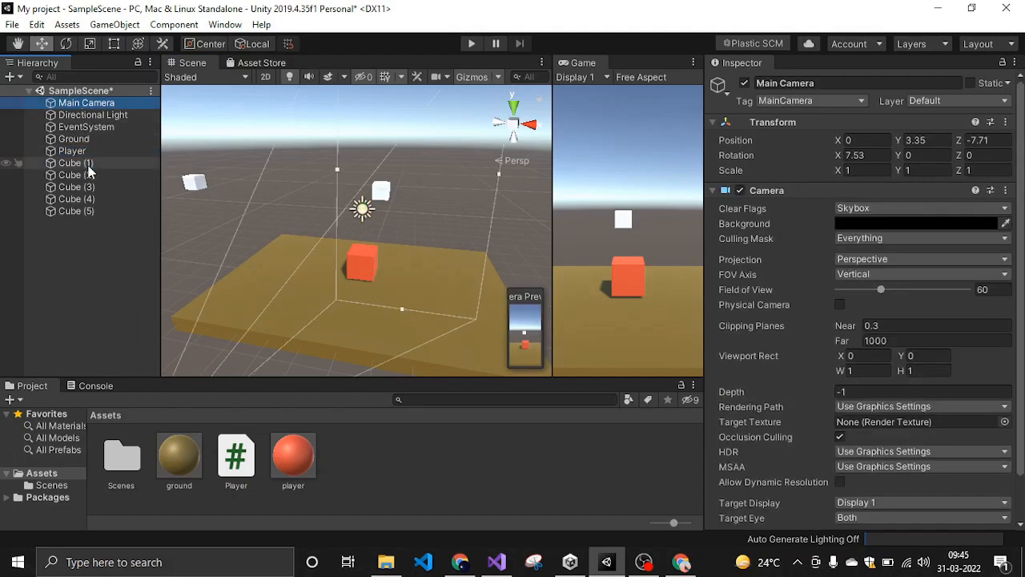
left_click(75, 163)
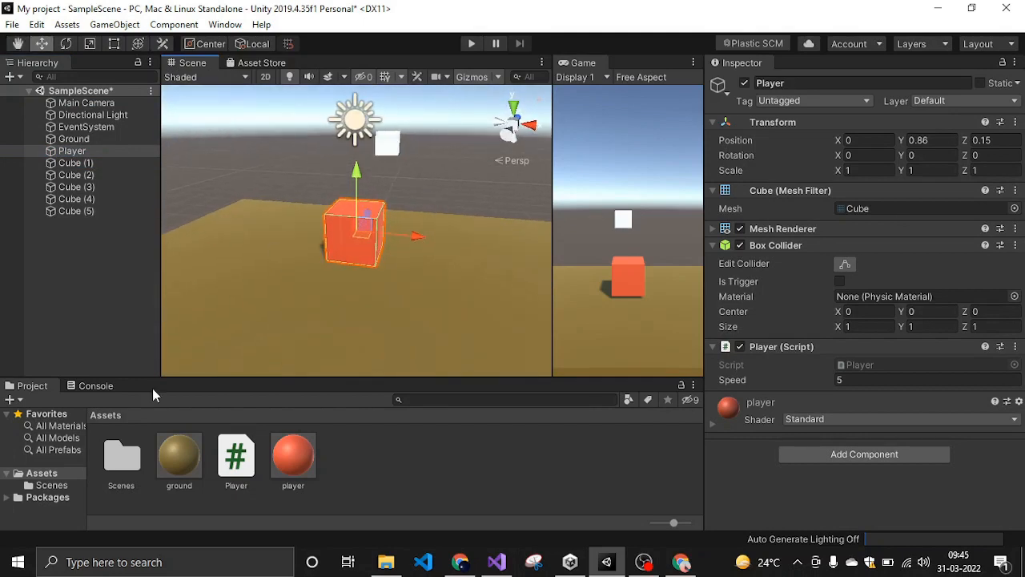
Add speed = 60f in Start of Player.cs and highlight parts of the Rotate line.
left_click(236, 456)
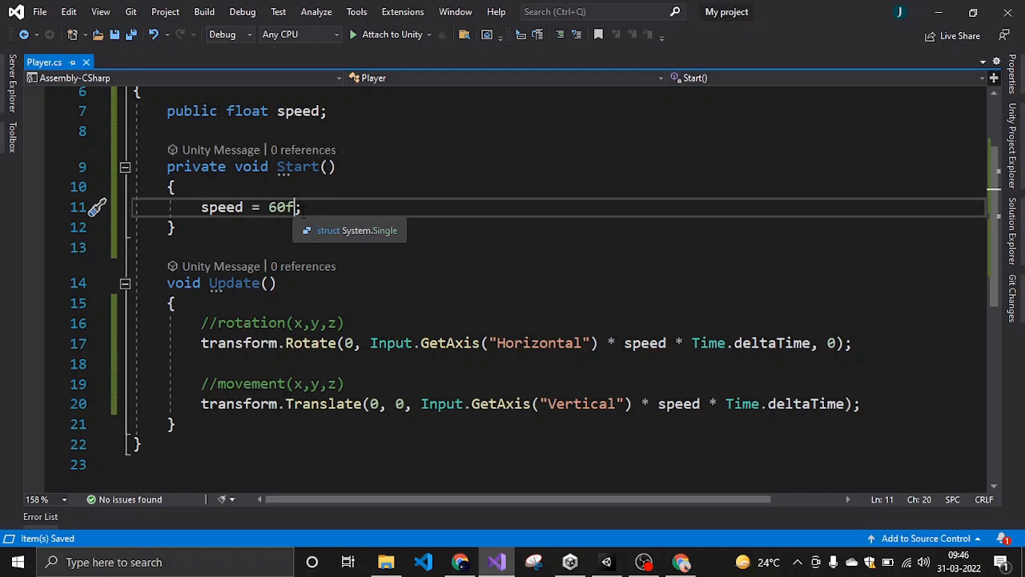
mouse_move(380, 319)
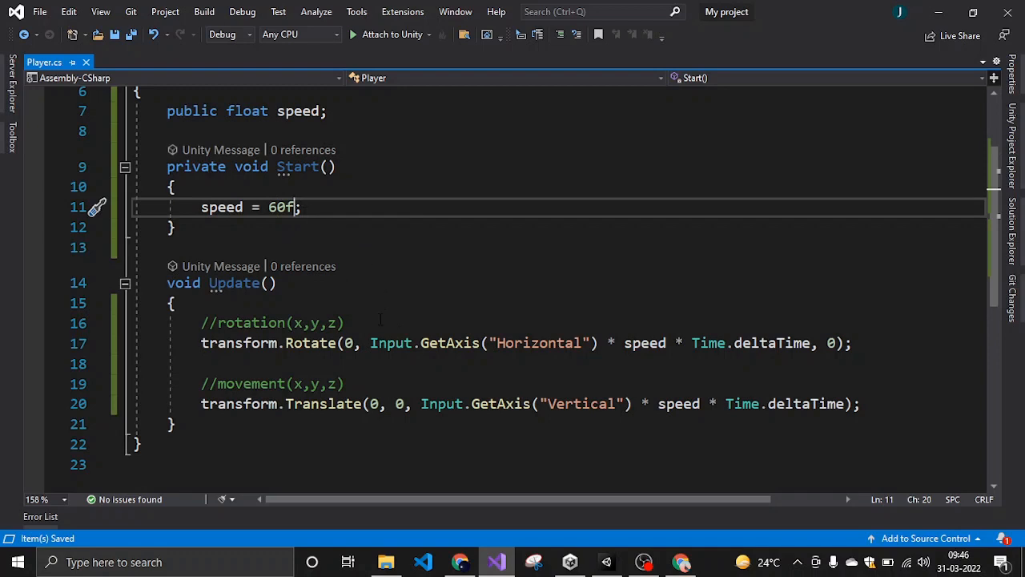
double_click(311, 342)
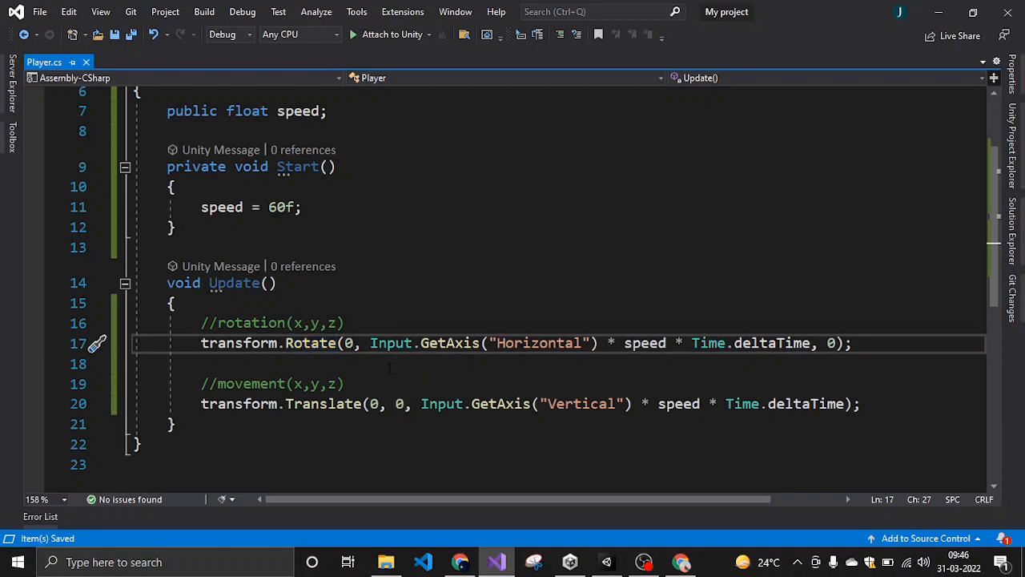
double_click(391, 343)
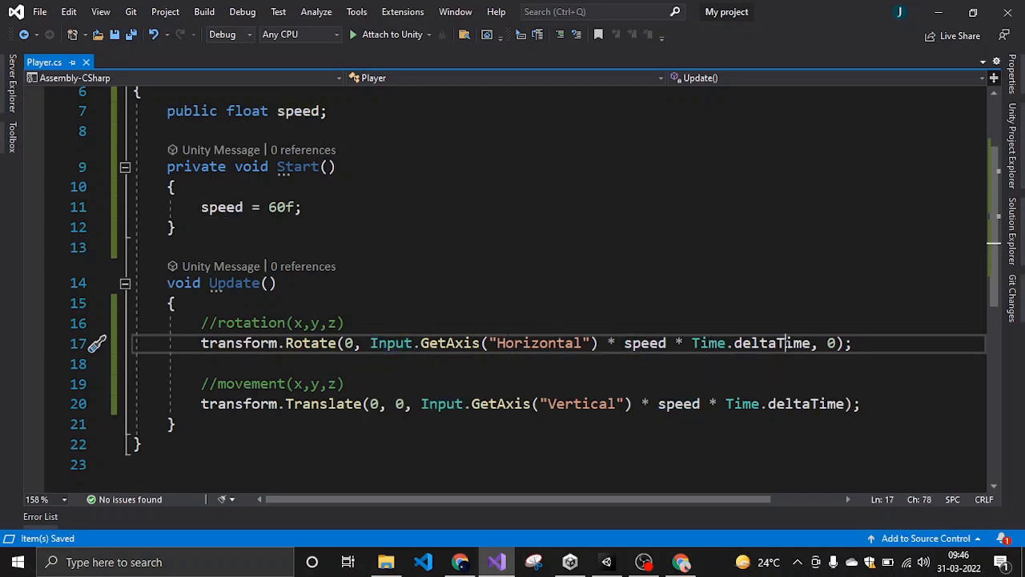
double_click(772, 343)
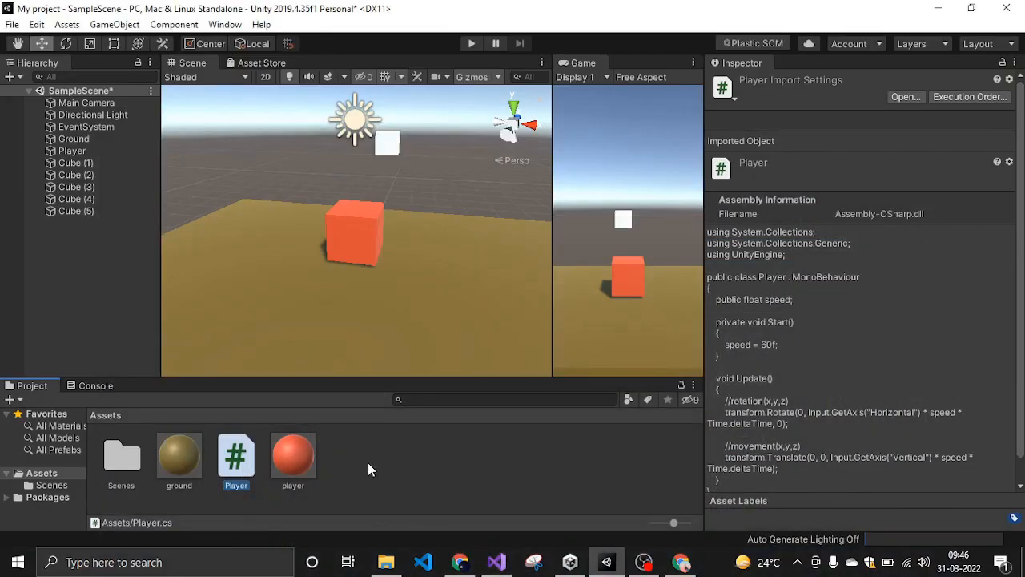
Enter 60 in the Speed field of the Player (Script) component.
left_click(72, 150)
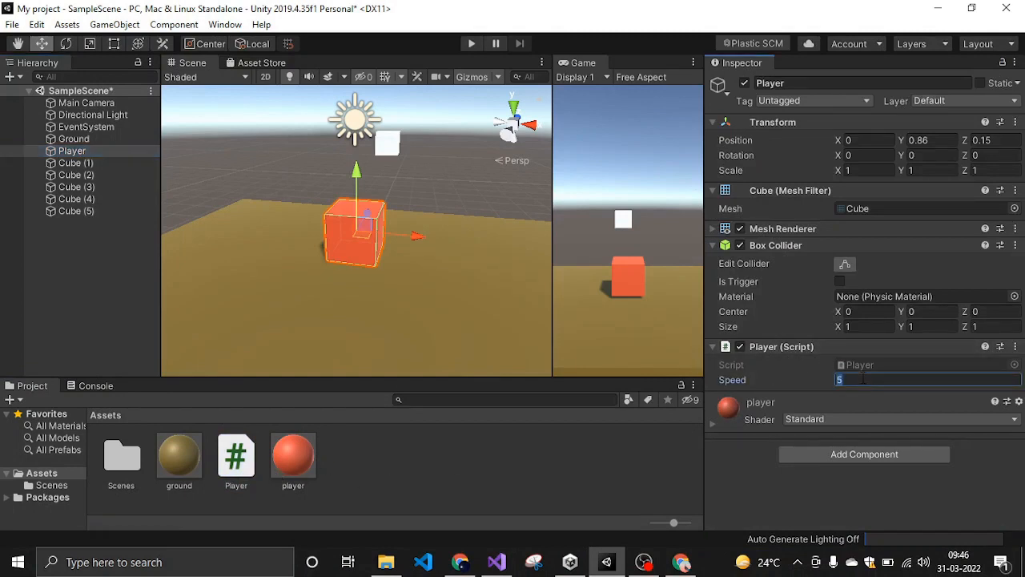
type("60")
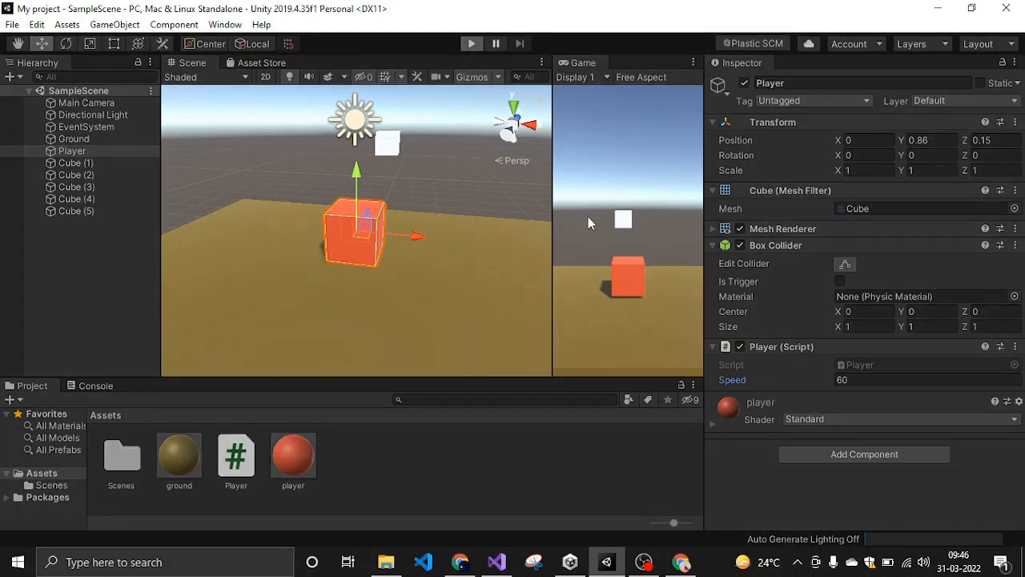
mouse_move(554, 212)
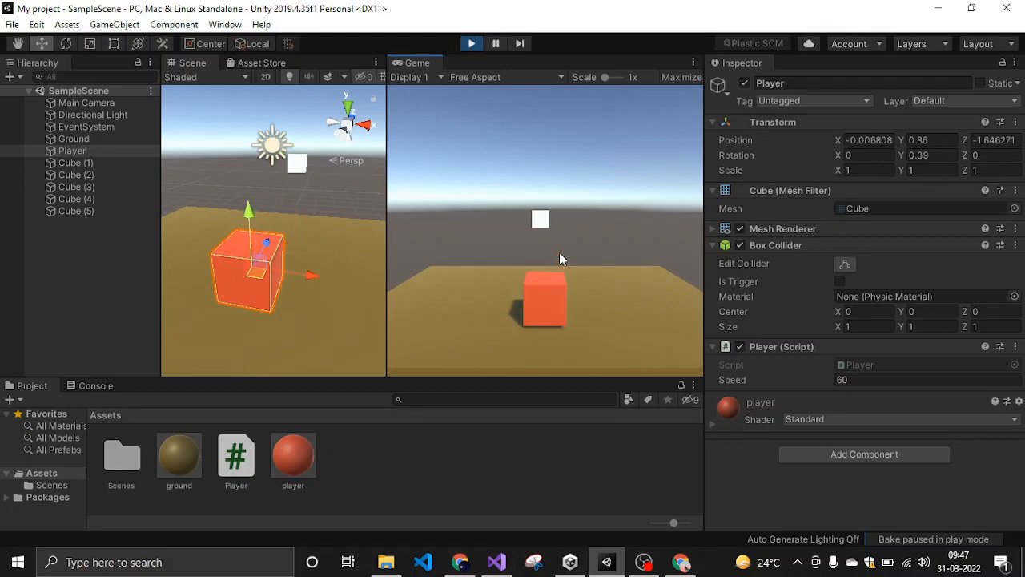
Stop the running game after driving the cube with the arrow keys.
left_click(471, 45)
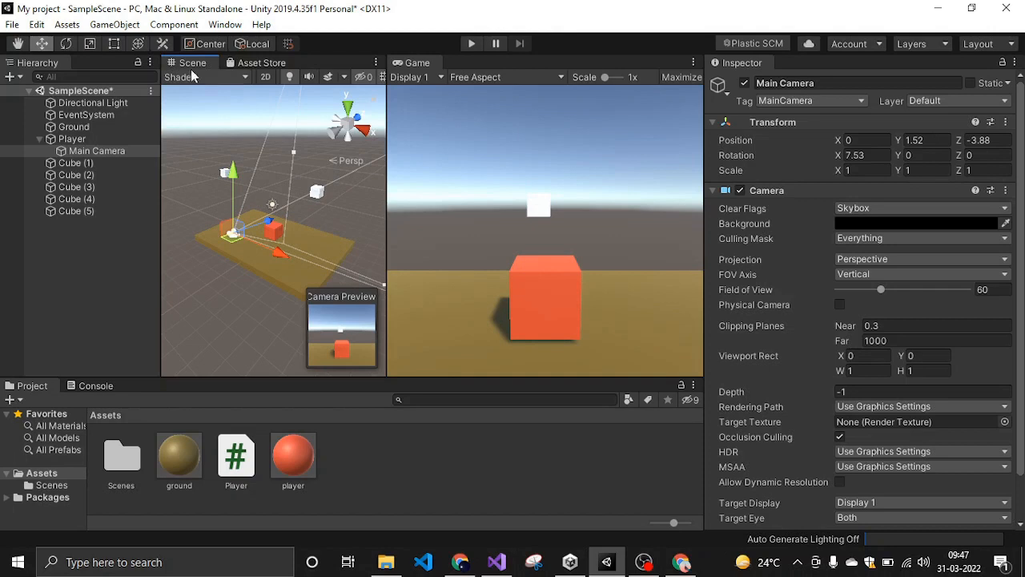
Use the Rotate tool to tilt the child Main Camera slightly downward on X.
left_click(66, 43)
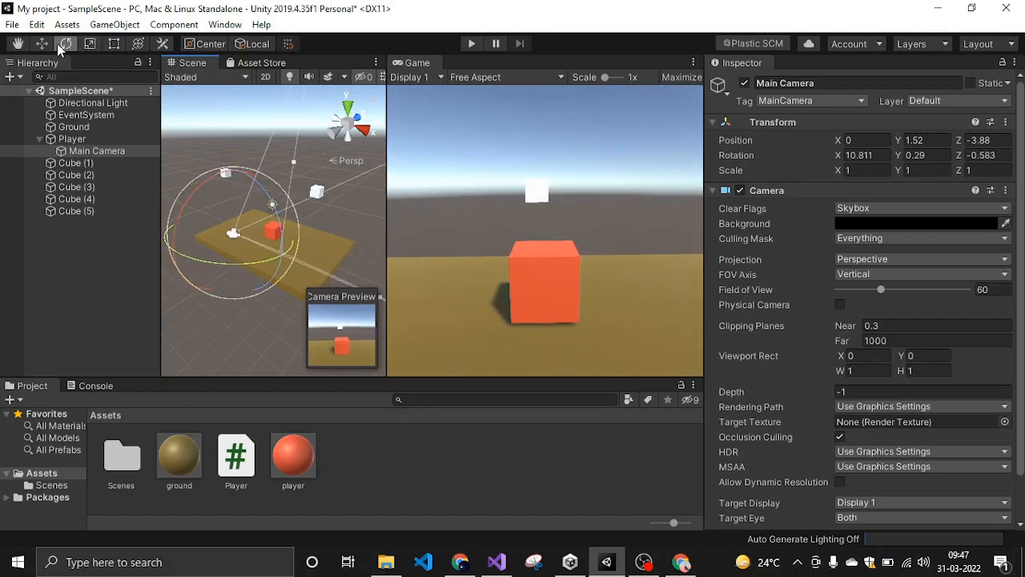
left_click_drag(275, 232, 262, 223)
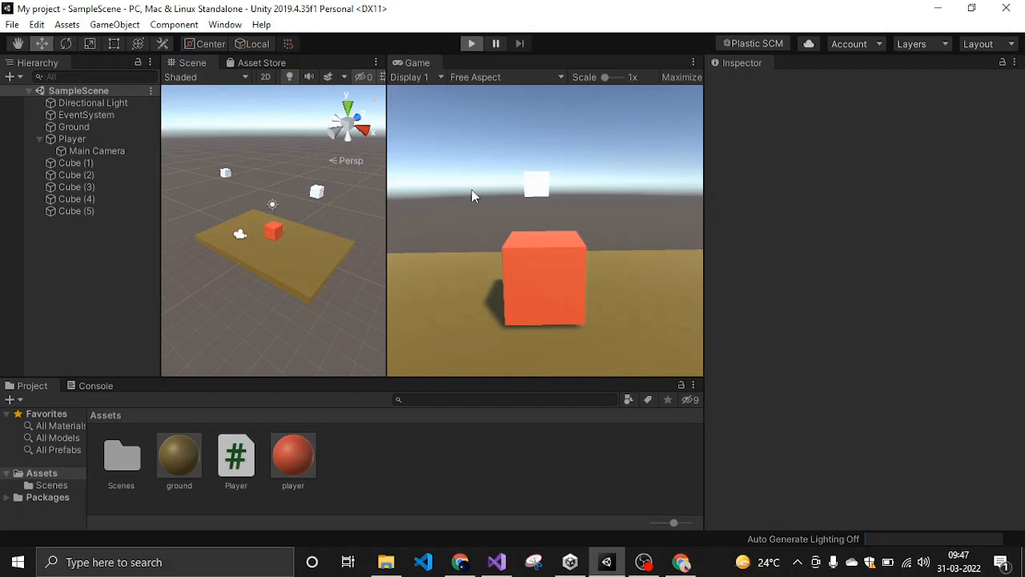
Steer the cube in the Game view with the camera following, and expand Player in the Hierarchy.
left_click(471, 44)
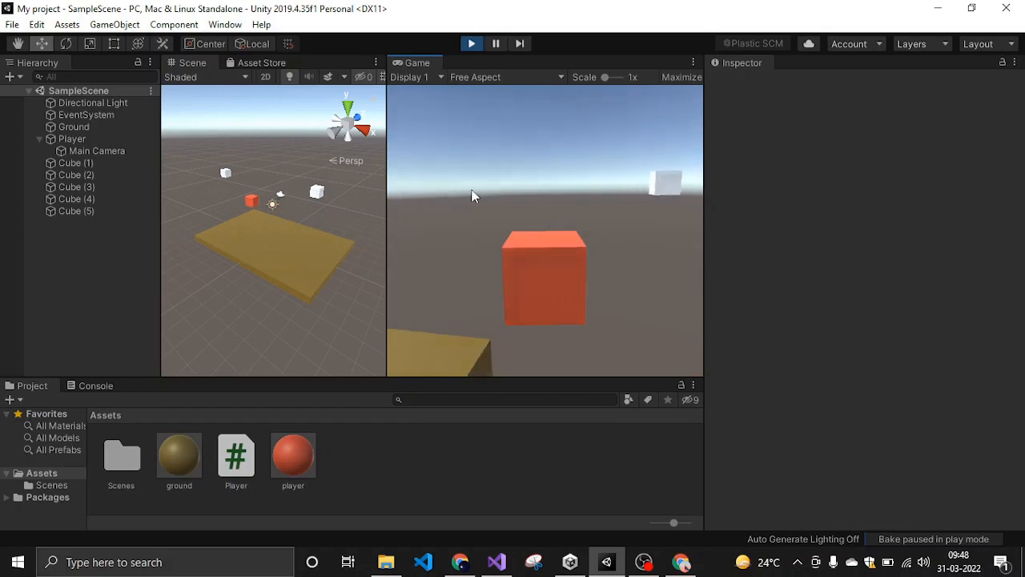
left_click(72, 137)
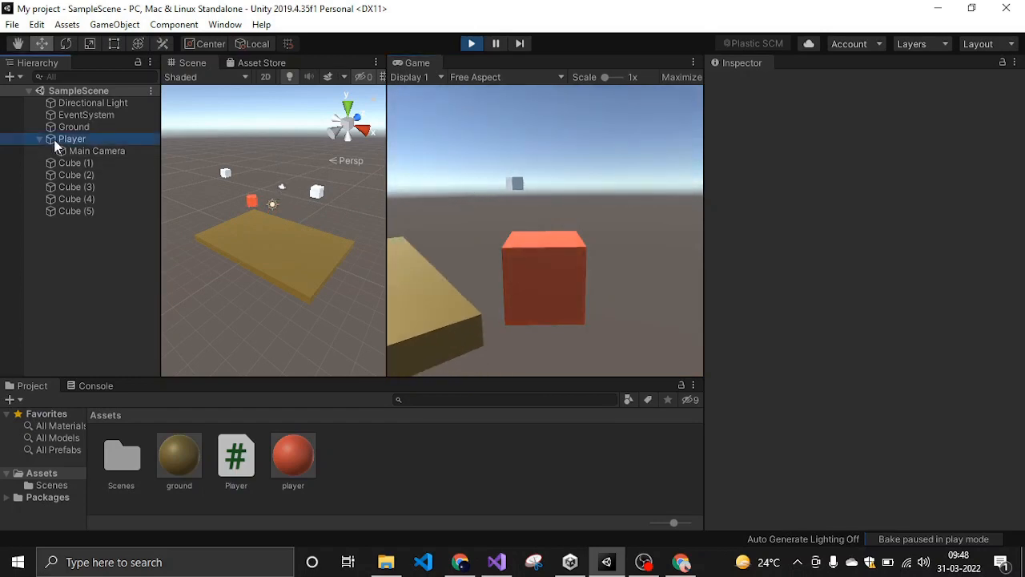
left_click(72, 137)
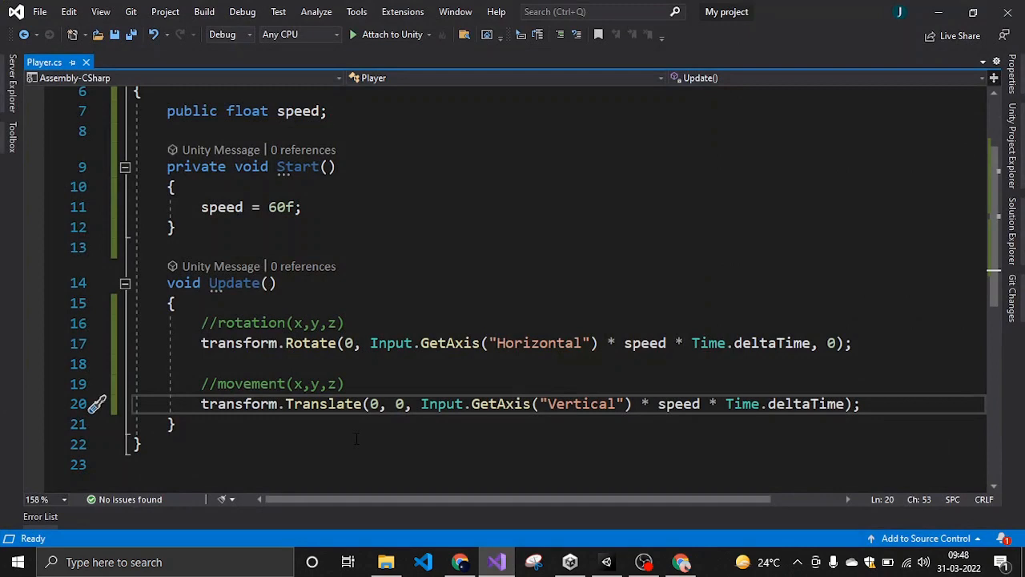
Highlight the rotation comment and Input.GetAxis("Horizontal") in the Update method's Rotate line.
left_click(169, 422)
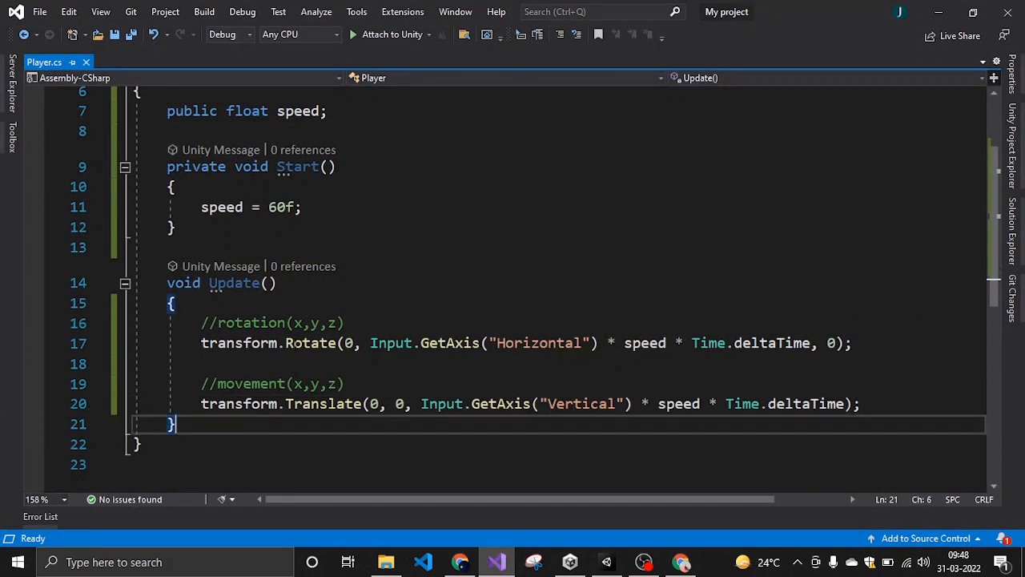
left_click(279, 343)
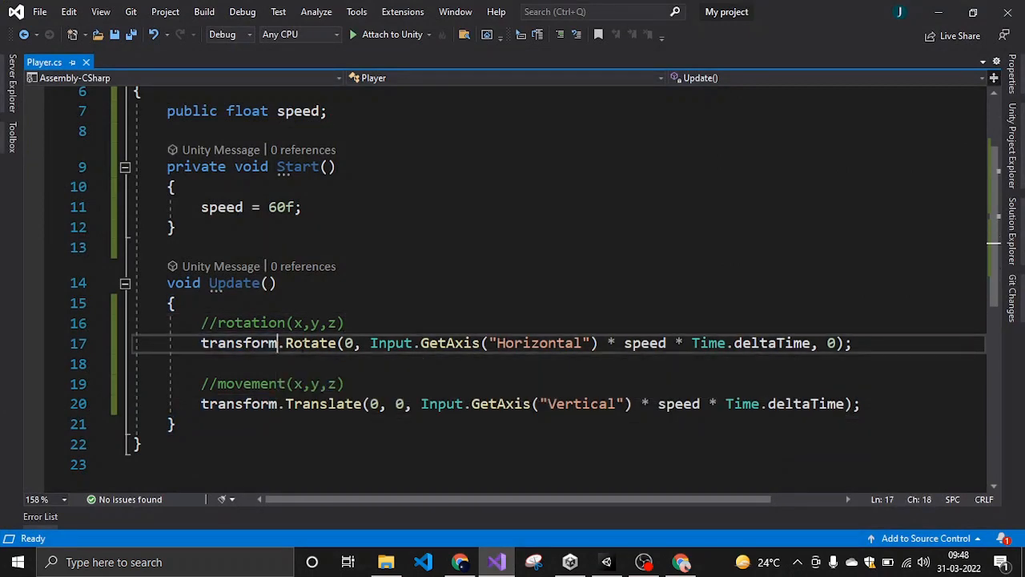
double_click(311, 343)
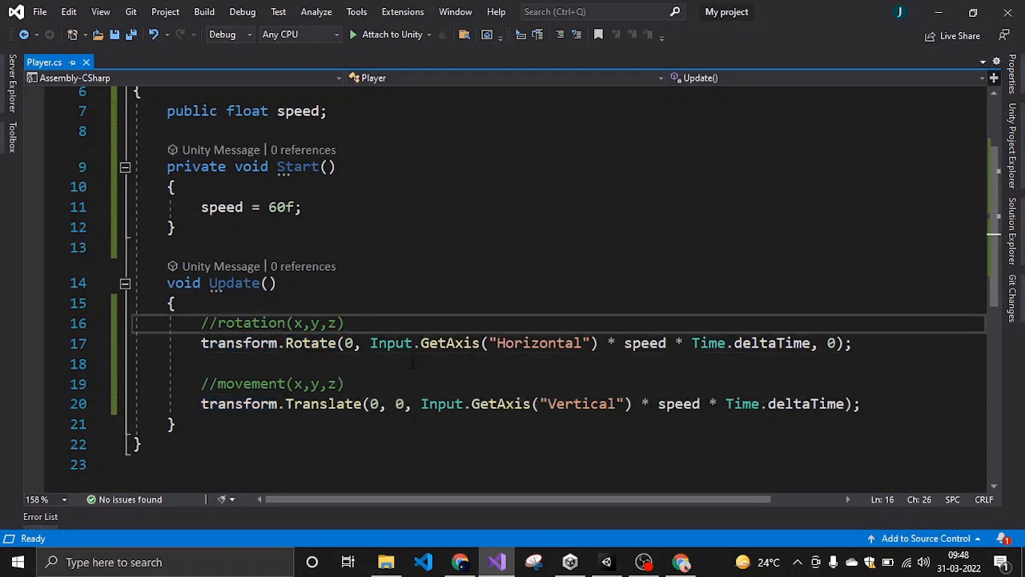
double_click(449, 343)
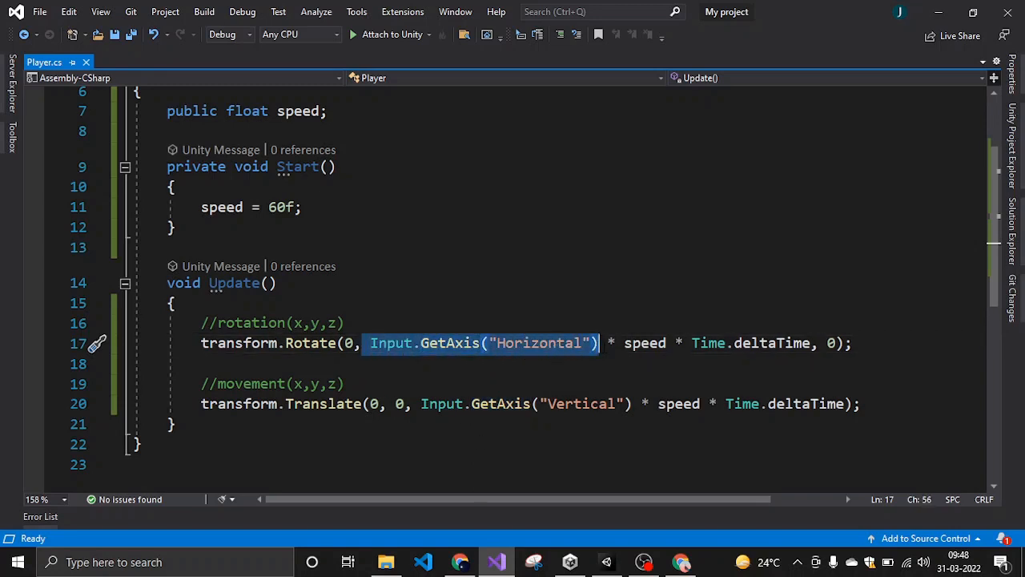
mouse_move(497, 561)
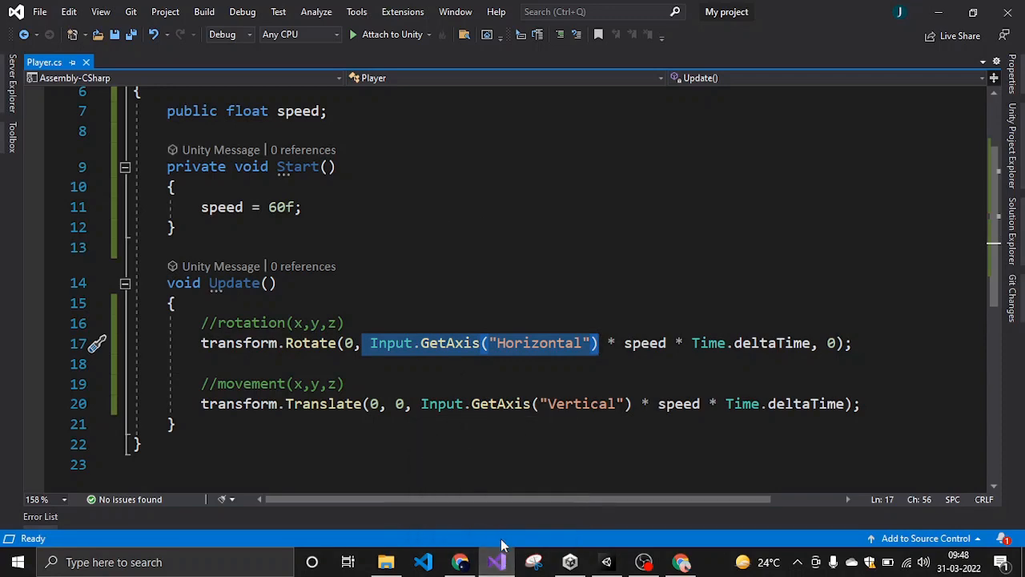
mouse_move(496, 561)
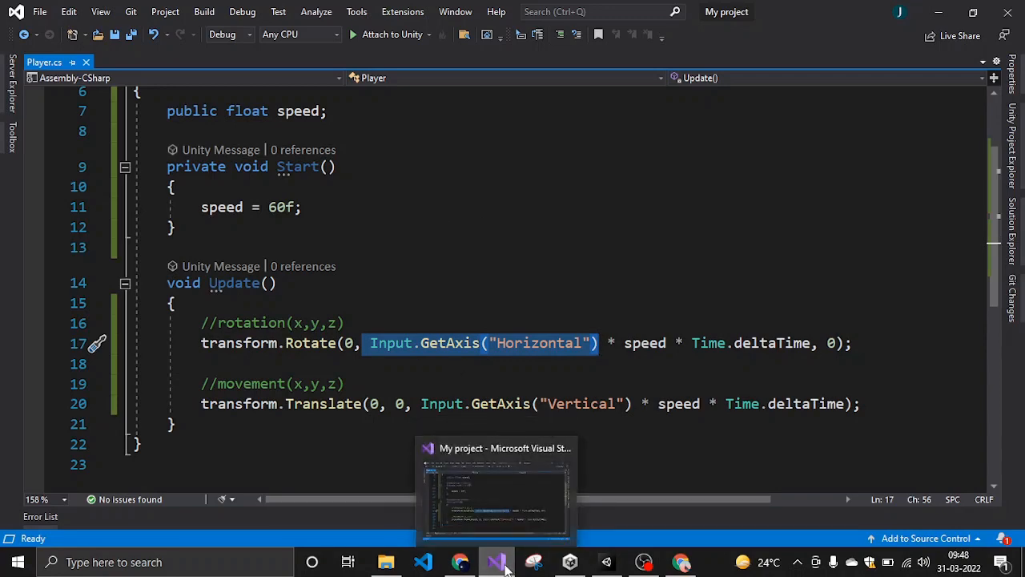